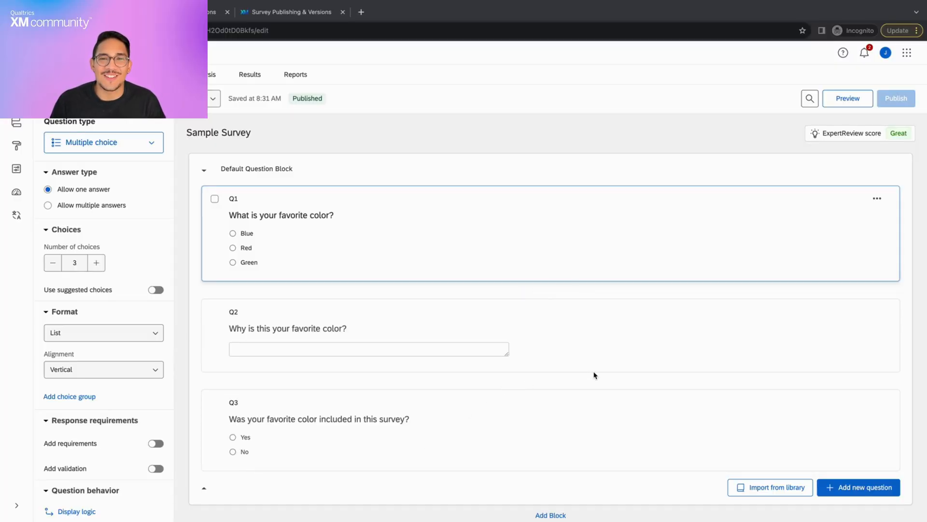
- Switch to the 'Survey Publishing & Versions' support article
{"action": "left_click", "coordinate": [288, 12]}
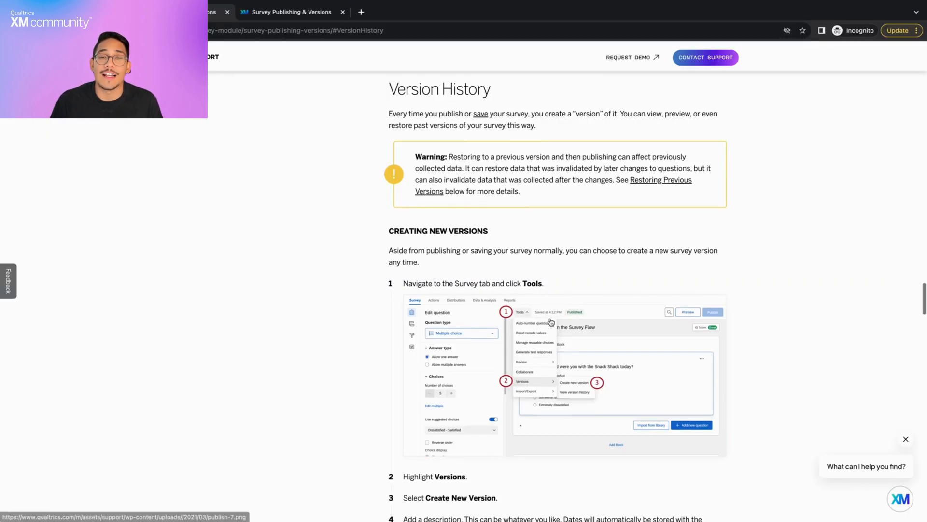
- Read down through the Version History steps and the viewing-past-versions section
{"action": "scroll", "scroll_direction": "down", "scroll_amount": 3}
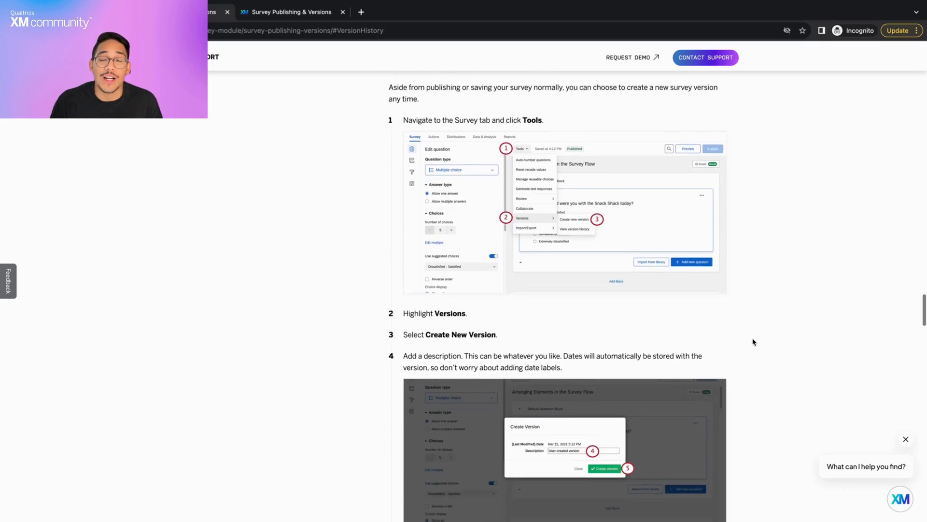
{"action": "scroll", "scroll_direction": "down", "scroll_amount": 3}
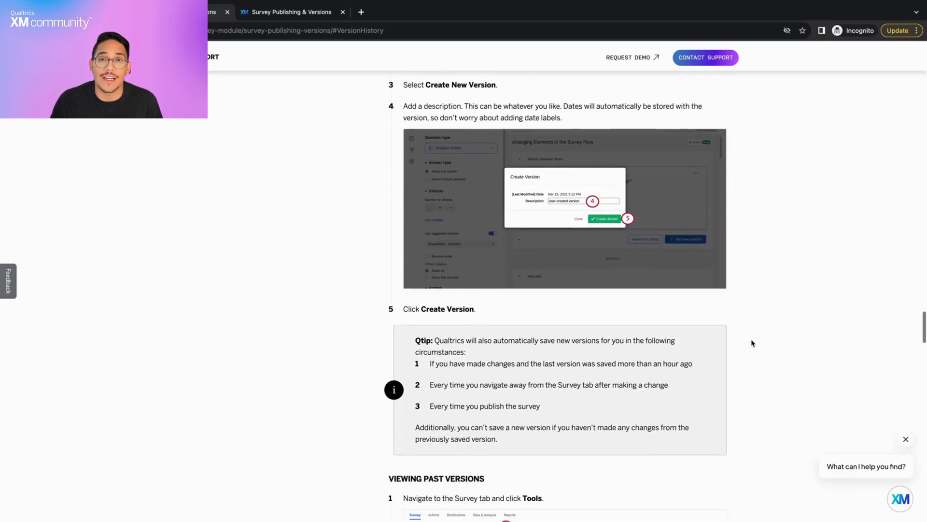
{"action": "scroll", "scroll_direction": "down", "scroll_amount": 3}
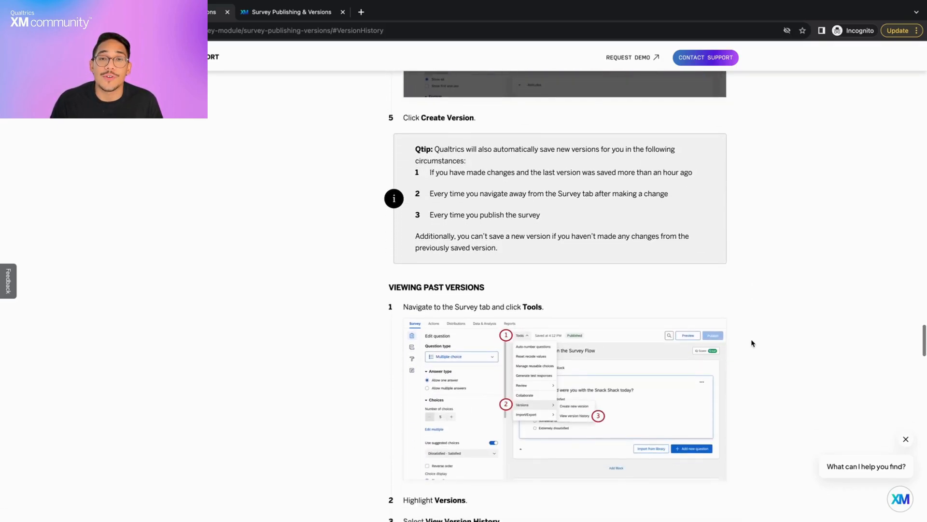
{"action": "scroll", "scroll_direction": "down", "scroll_amount": 3}
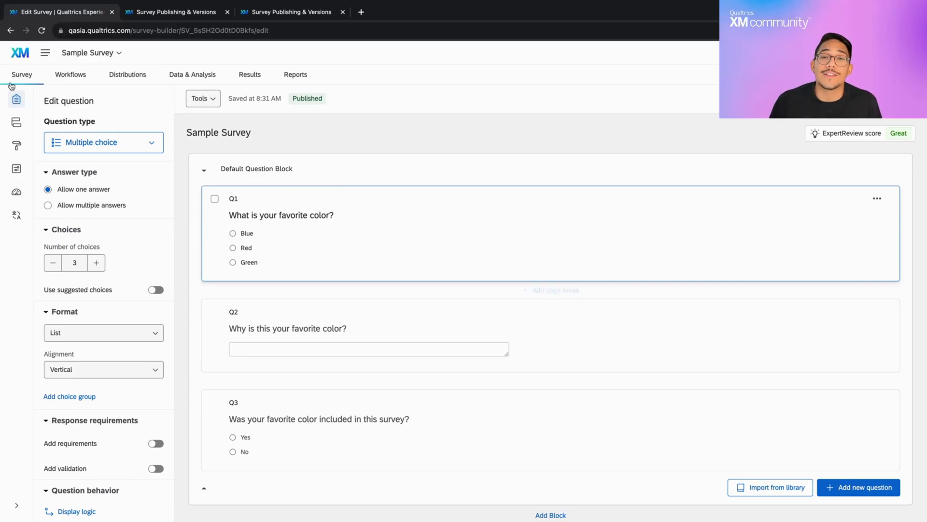
- Reveal the Versions options under the survey's Tools menu
{"action": "left_click", "coordinate": [199, 98]}
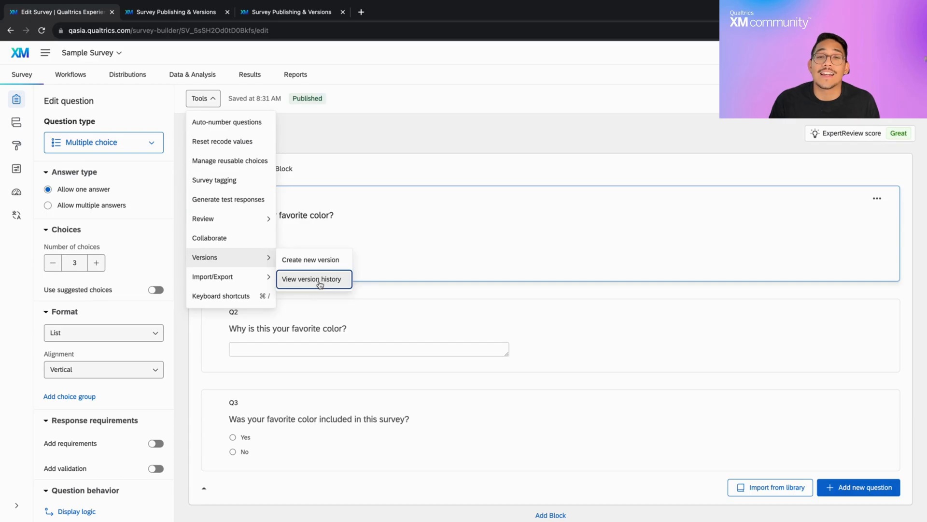
- Inspect the 08/31/2023 5:29 PM and 08/21/2023 1:27 PM versions, then show only published versions
{"action": "left_click", "coordinate": [312, 278]}
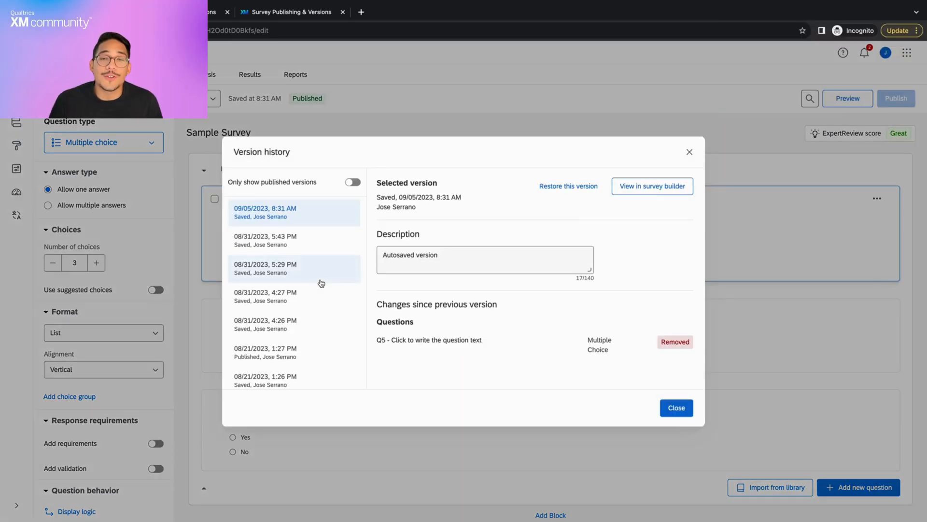
{"action": "scroll", "scroll_direction": "down", "scroll_amount": 3}
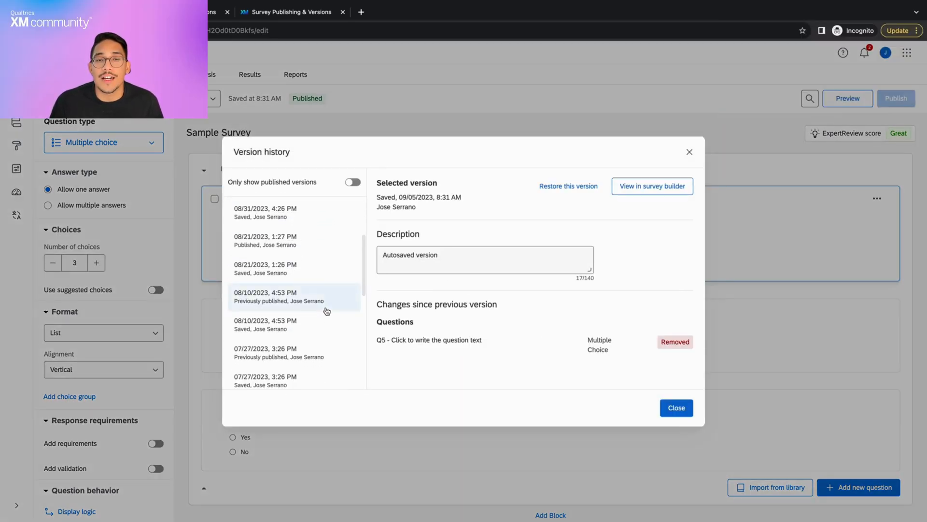
{"action": "scroll", "scroll_direction": "down", "scroll_amount": 3}
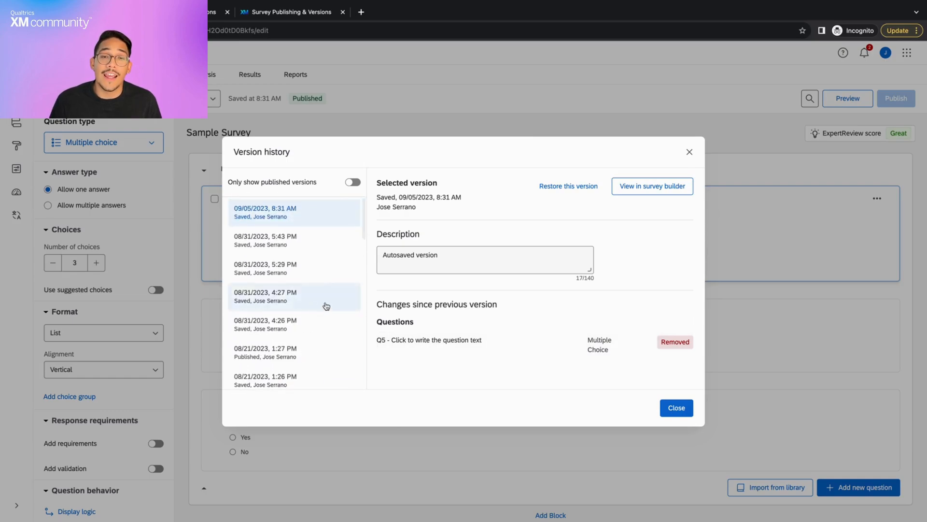
{"action": "mouse_move", "coordinate": [515, 226]}
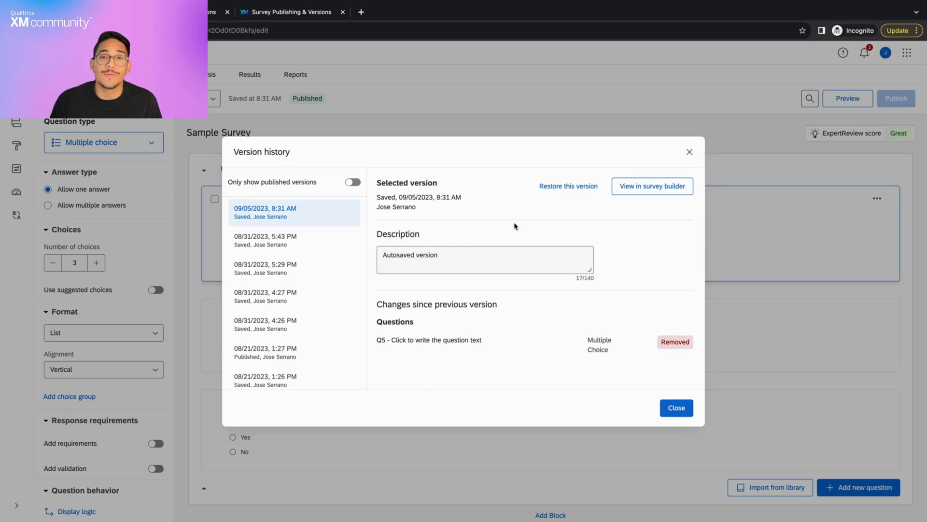
{"action": "left_click", "coordinate": [294, 241]}
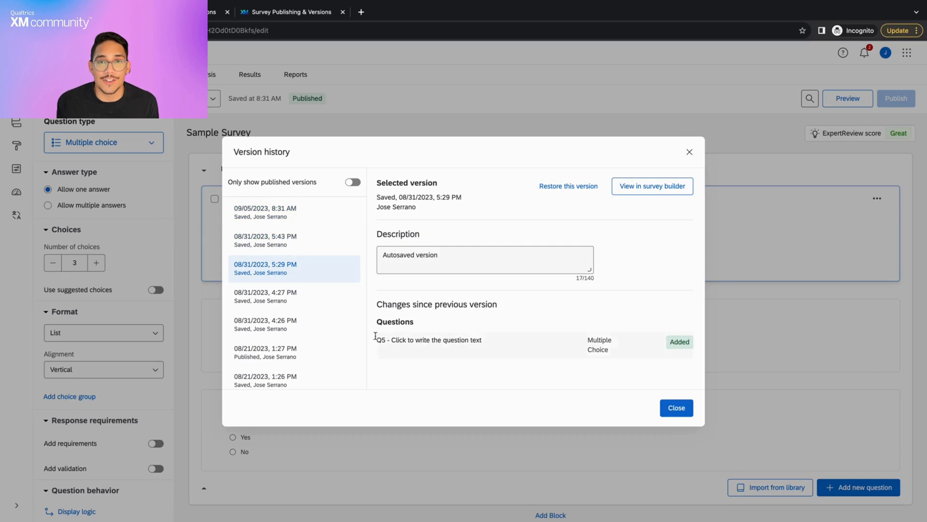
{"action": "left_click", "coordinate": [294, 352]}
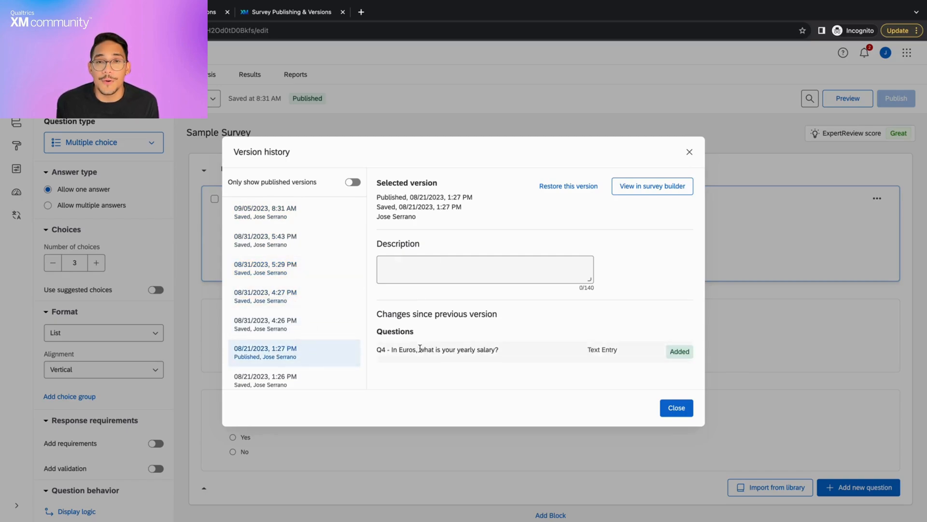
{"action": "mouse_move", "coordinate": [412, 223]}
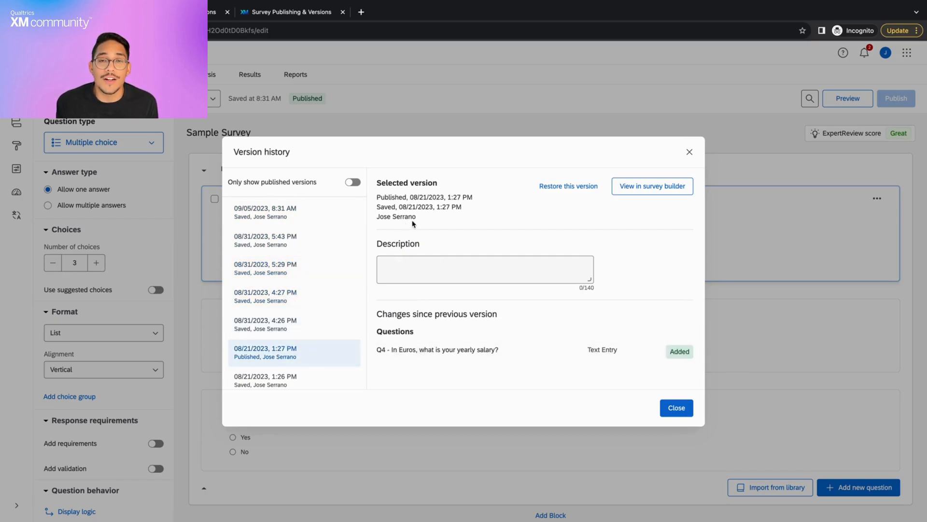
{"action": "left_click", "coordinate": [352, 183]}
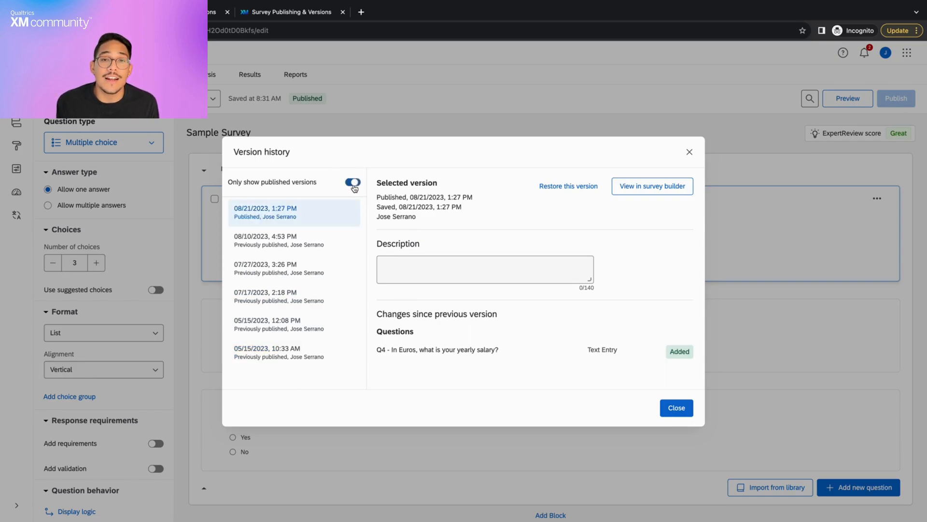
- View the previously published 08/10/2023 4:53 PM version in the survey builder
{"action": "left_click", "coordinate": [294, 239]}
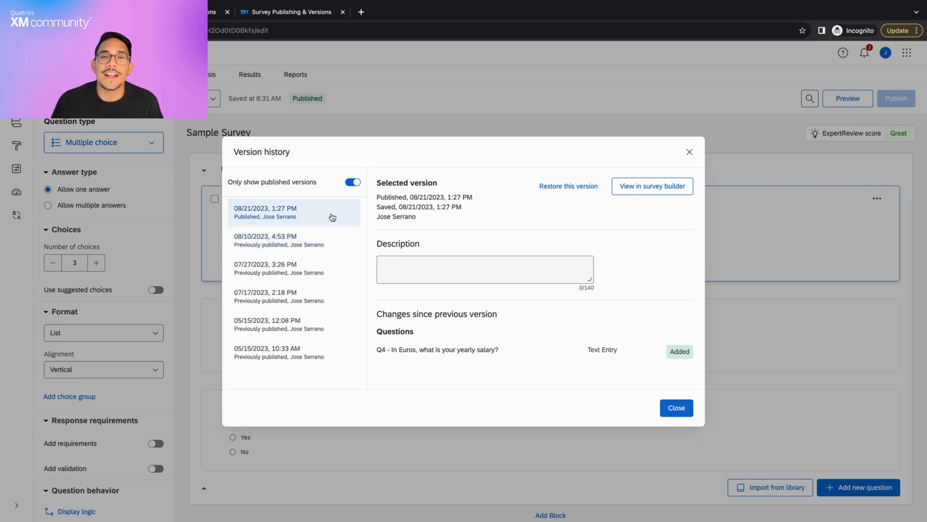
{"action": "left_click", "coordinate": [266, 241]}
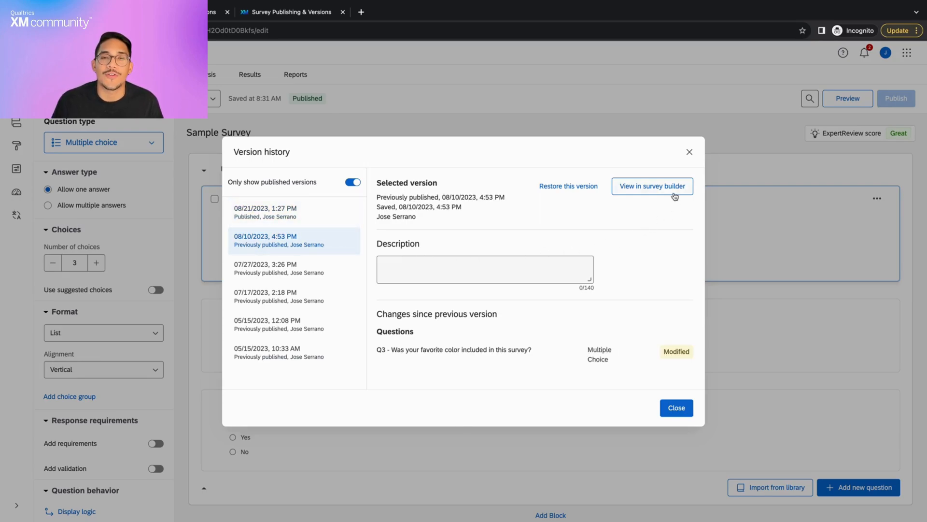
{"action": "left_click", "coordinate": [652, 185]}
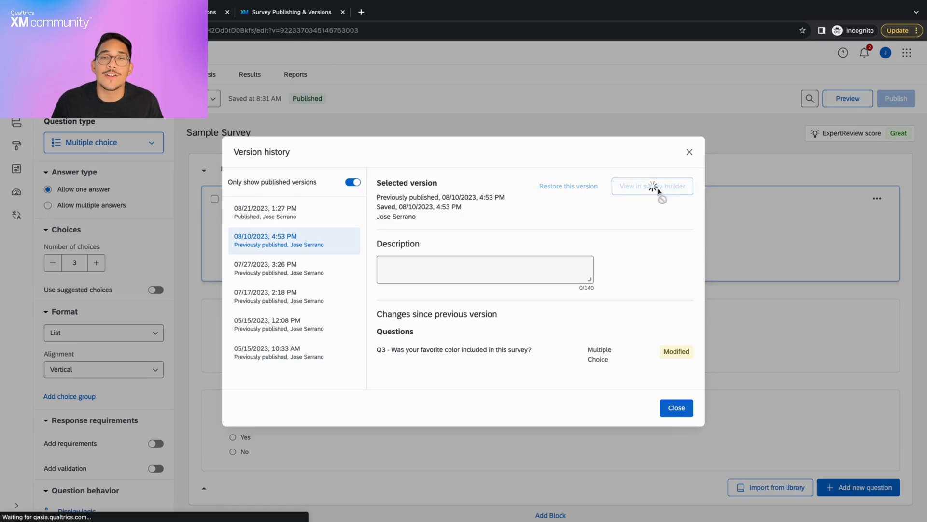
- Review version 28's Export and Version dropdowns, then go back to the current draft
{"action": "left_click", "coordinate": [652, 185]}
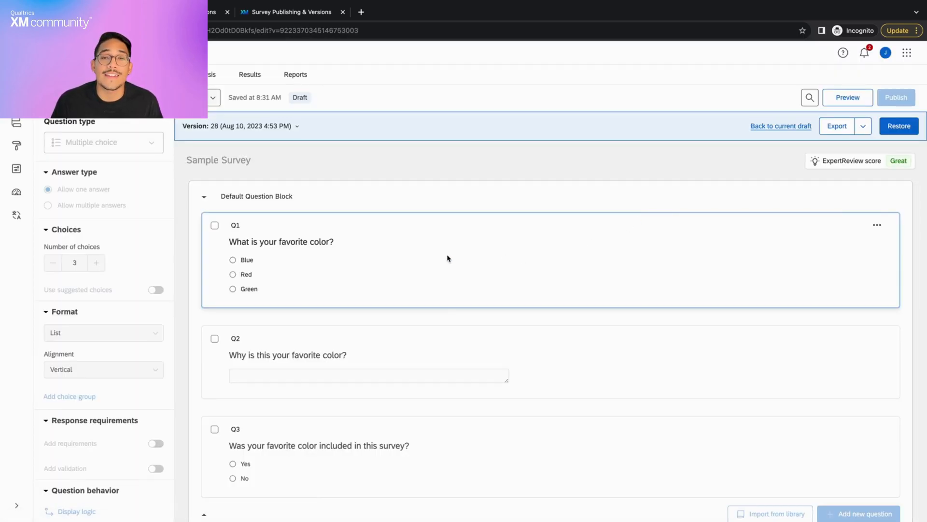
{"action": "scroll", "scroll_direction": "down", "scroll_amount": 3}
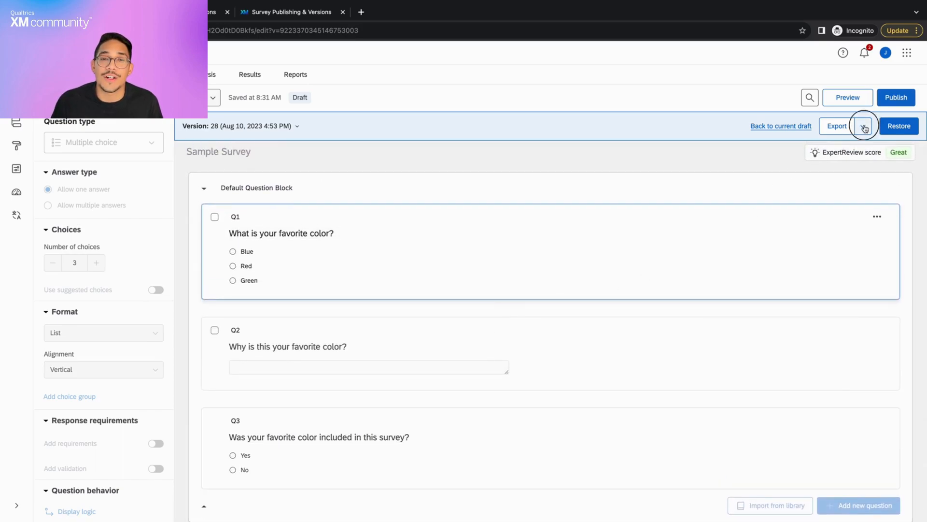
{"action": "left_click", "coordinate": [863, 125]}
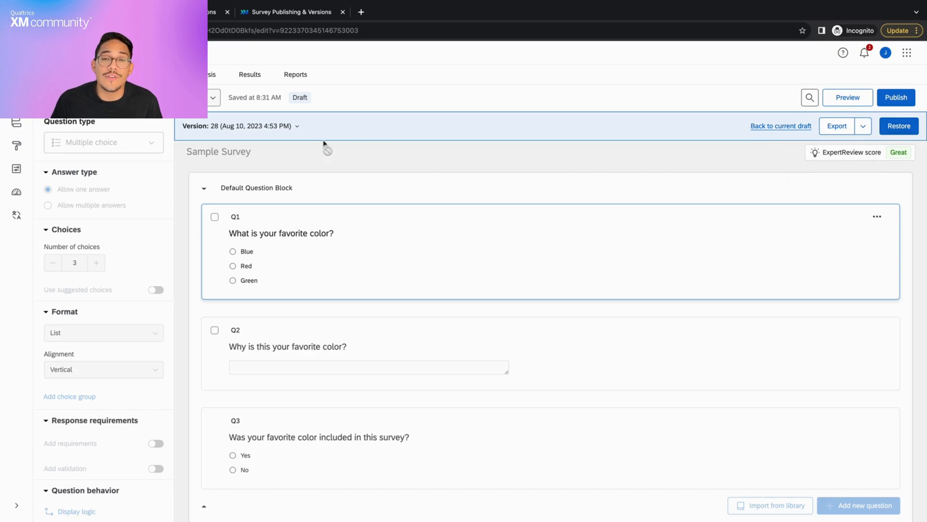
{"action": "left_click", "coordinate": [248, 125]}
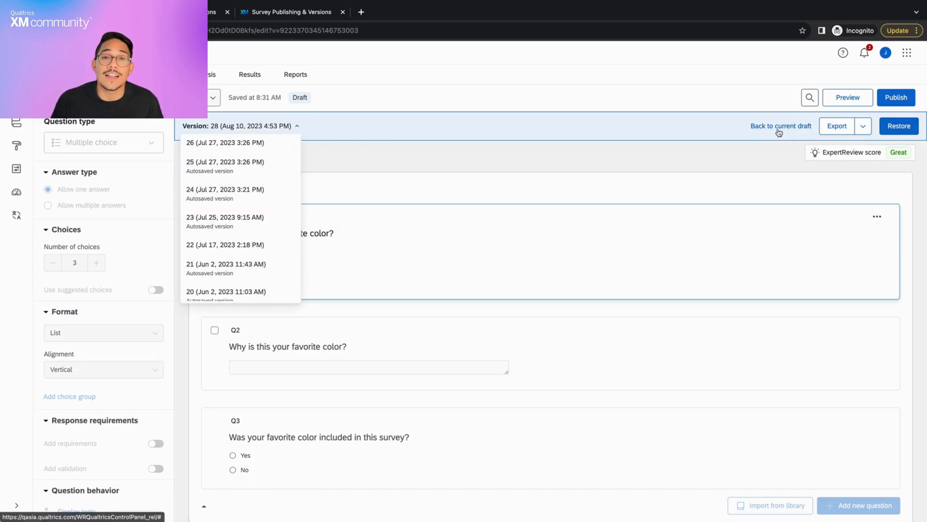
{"action": "left_click", "coordinate": [781, 126]}
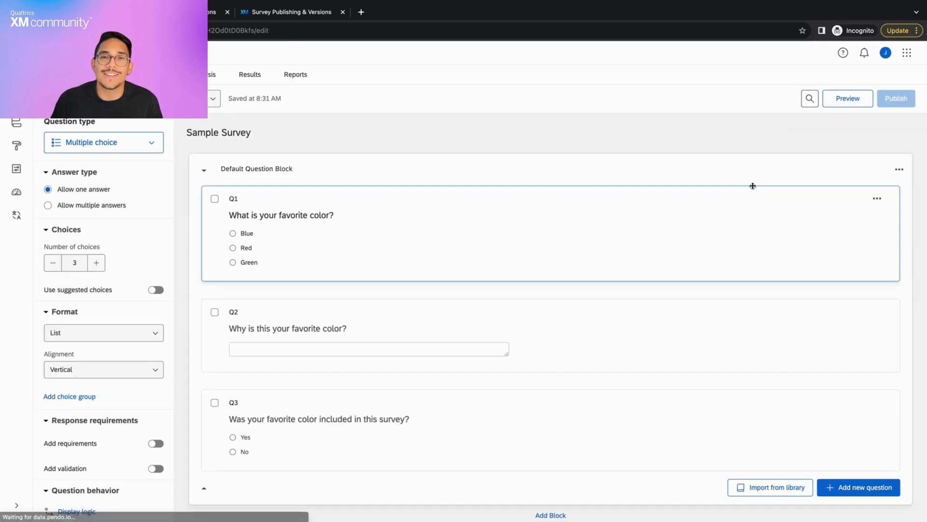
{"action": "left_click", "coordinate": [895, 98]}
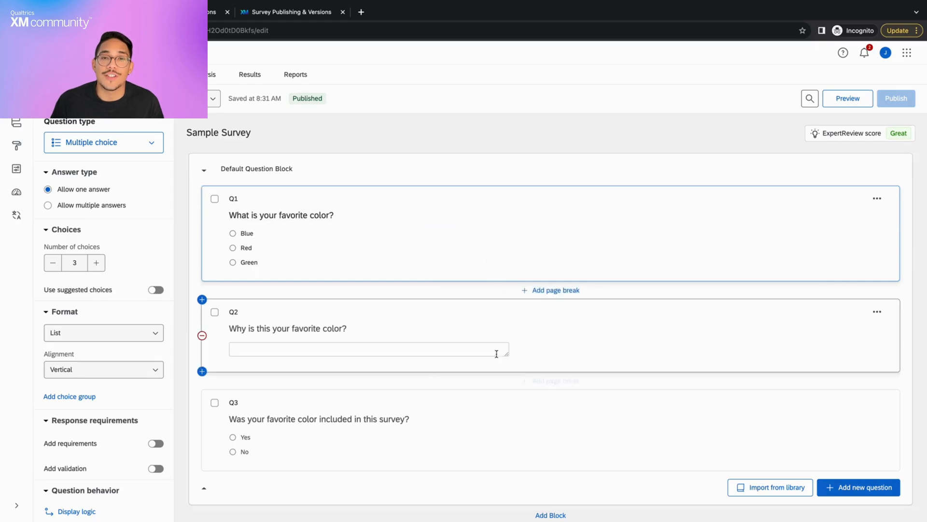
{"action": "left_click", "coordinate": [878, 198]}
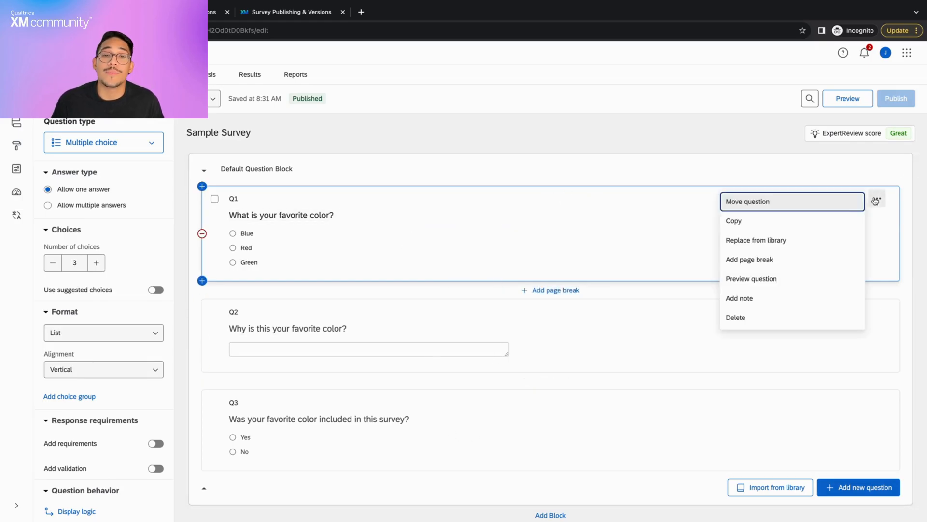
{"action": "left_click", "coordinate": [736, 317]}
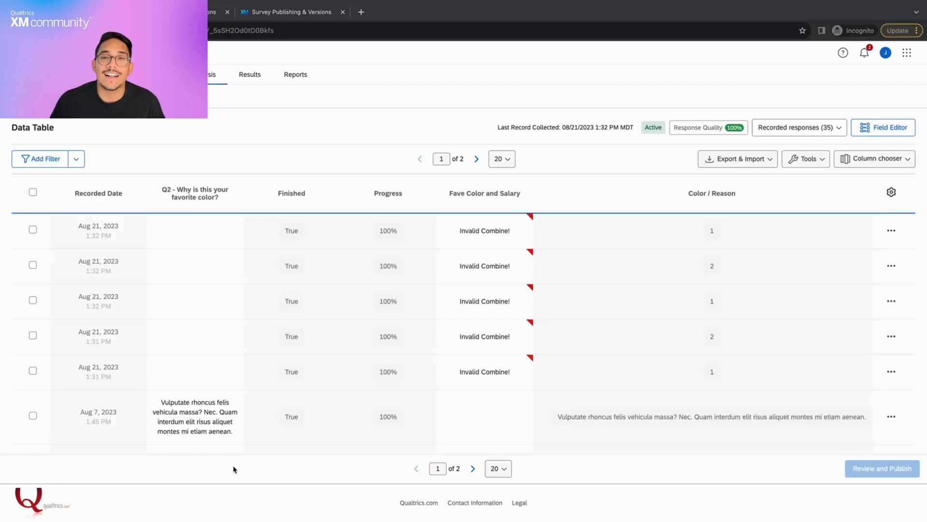
- Return from the responses data table to the Survey editor
{"action": "left_click", "coordinate": [388, 194]}
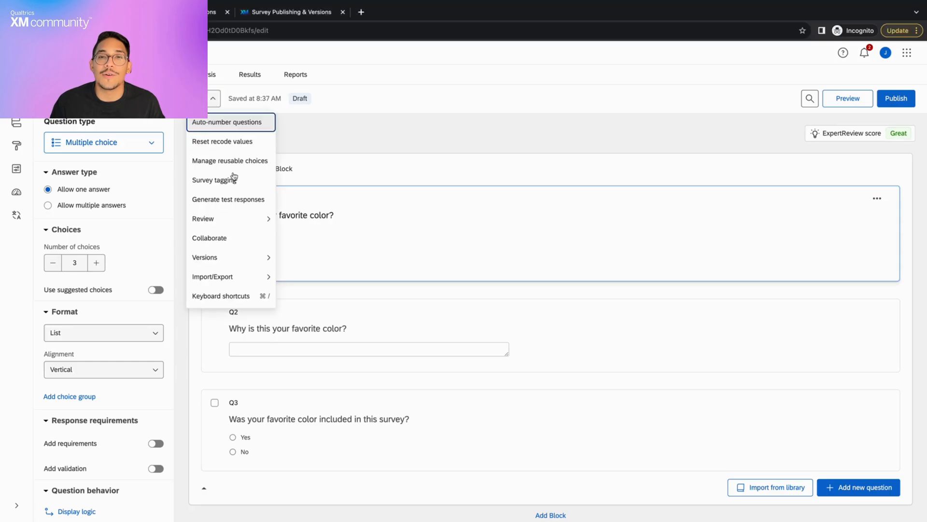
- Restore the previously published 08/21/2023 1:27 PM version and confirm
{"action": "left_click", "coordinate": [205, 257]}
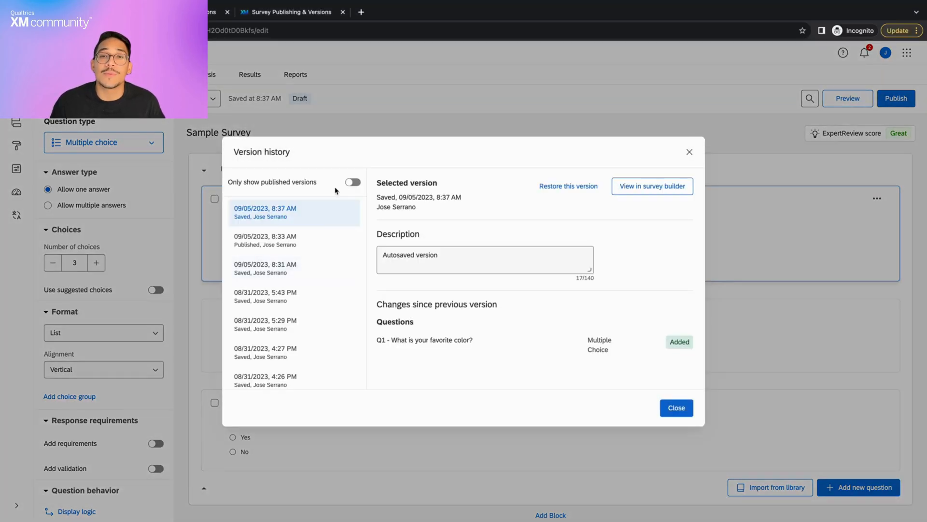
{"action": "left_click", "coordinate": [352, 183]}
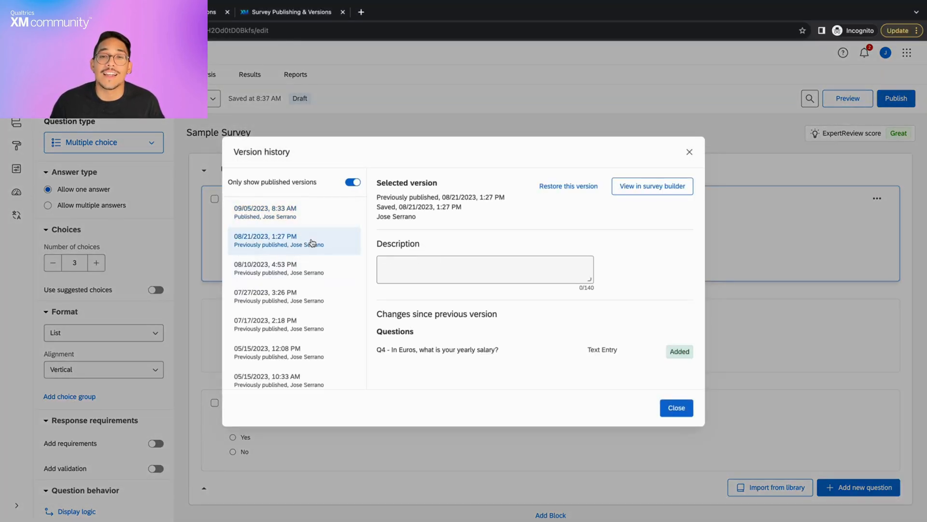
{"action": "left_click", "coordinate": [568, 185]}
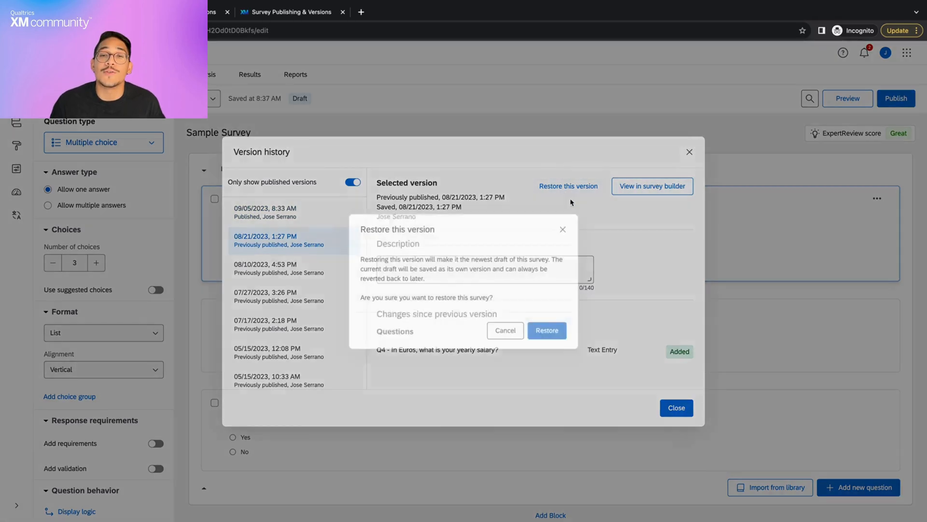
{"action": "left_click", "coordinate": [546, 331]}
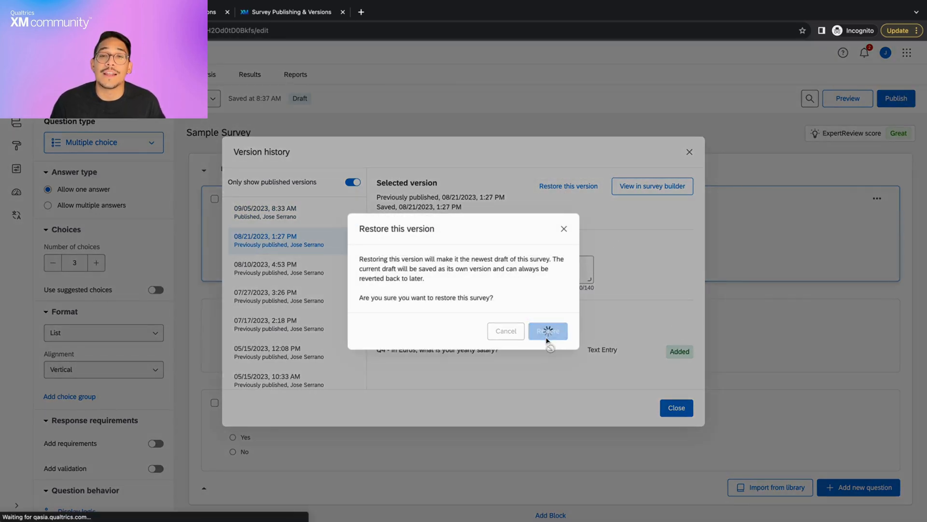
{"action": "left_click", "coordinate": [546, 330]}
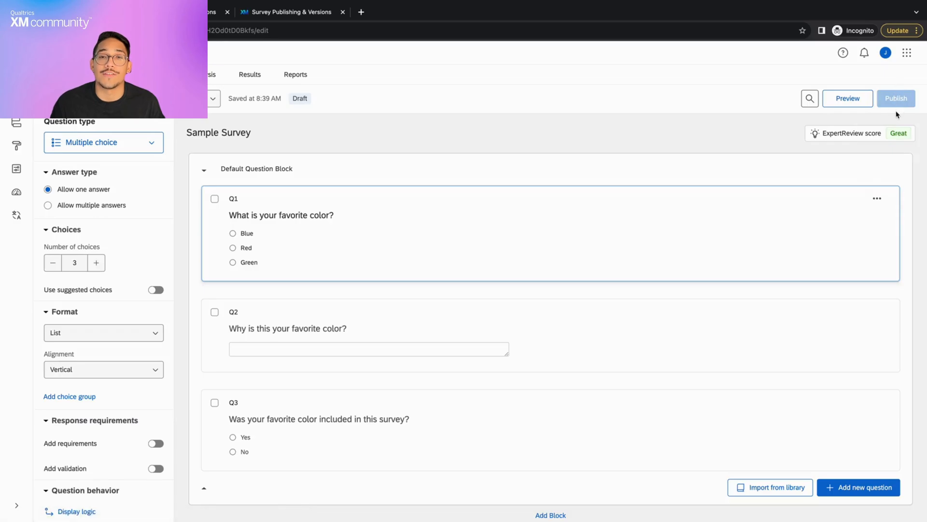